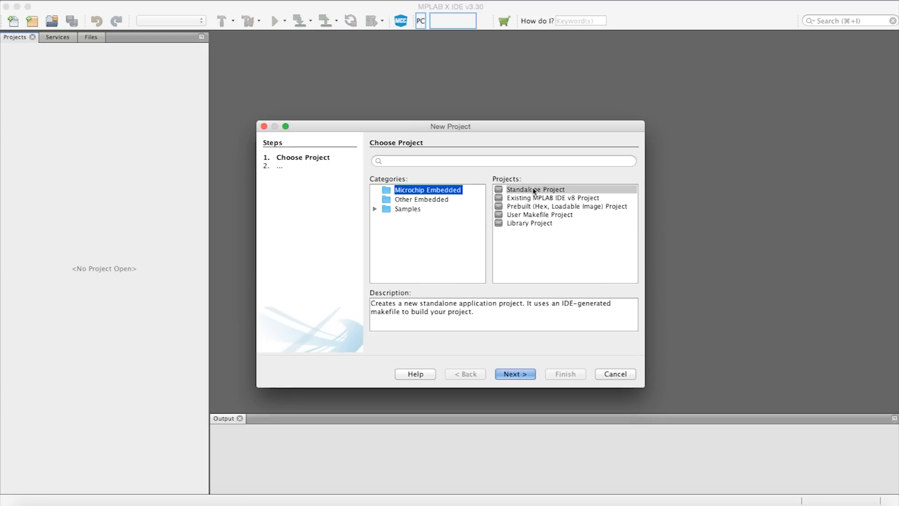
Create a standalone PIC24FJ256GB412 project with Simulator and XC16, named 'USB MCC clock setup'
{"action": "left_click", "coordinate": [515, 374]}
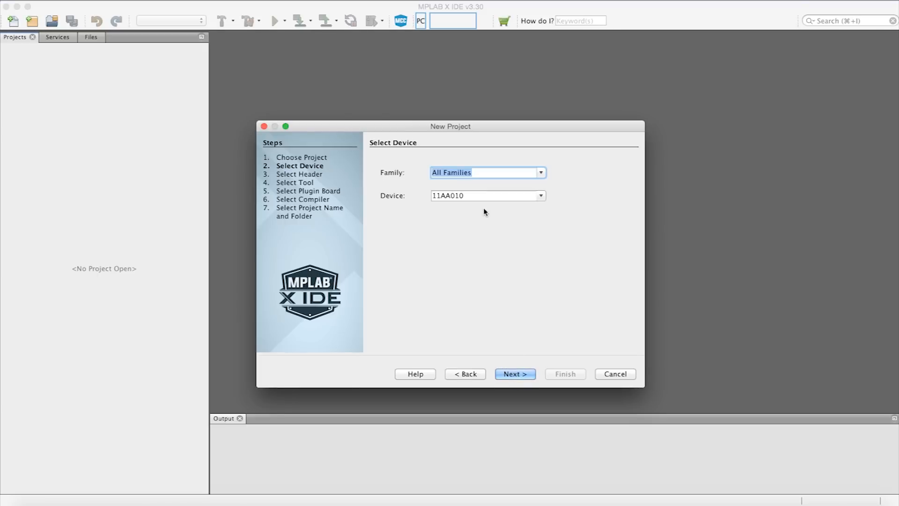
{"action": "type", "text": "pi"}
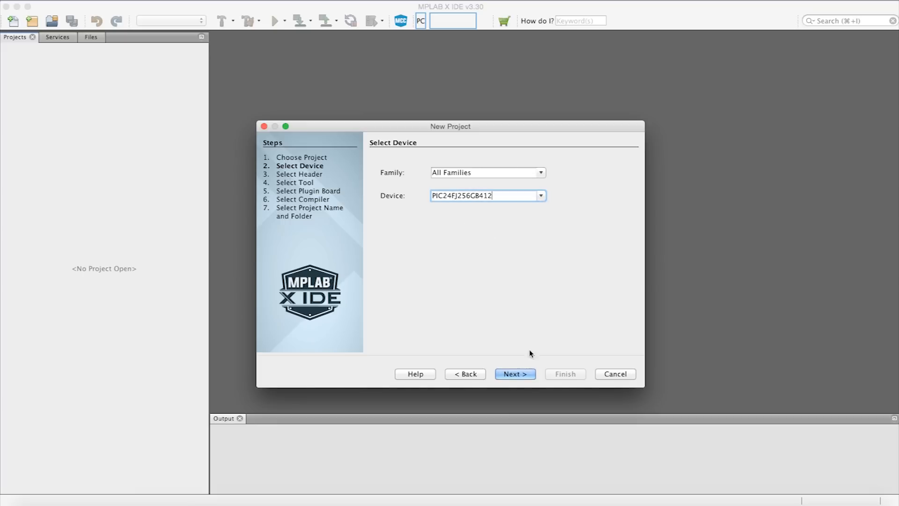
{"action": "left_click", "coordinate": [514, 374]}
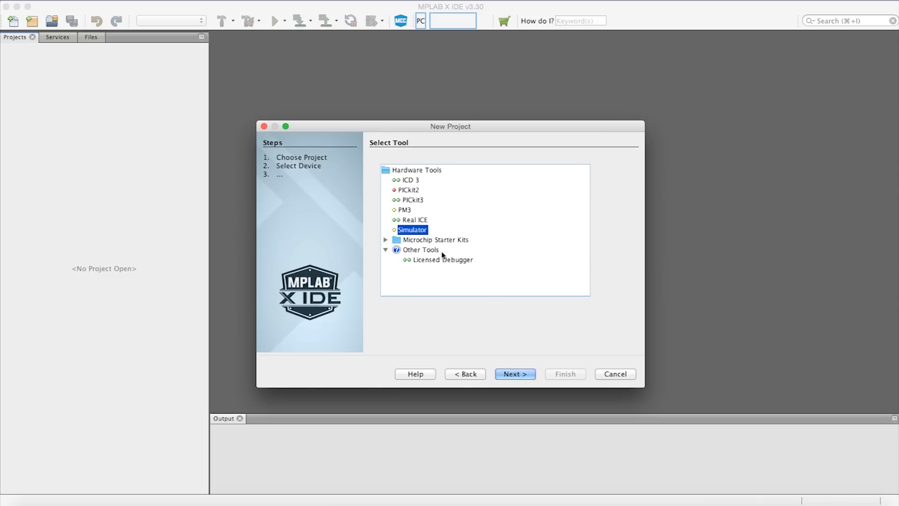
{"action": "left_click", "coordinate": [515, 374]}
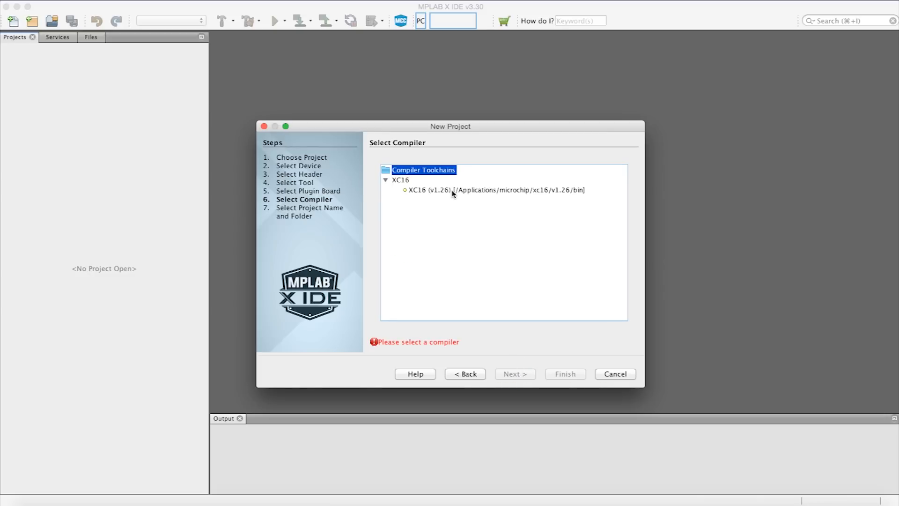
{"action": "left_click", "coordinate": [515, 374]}
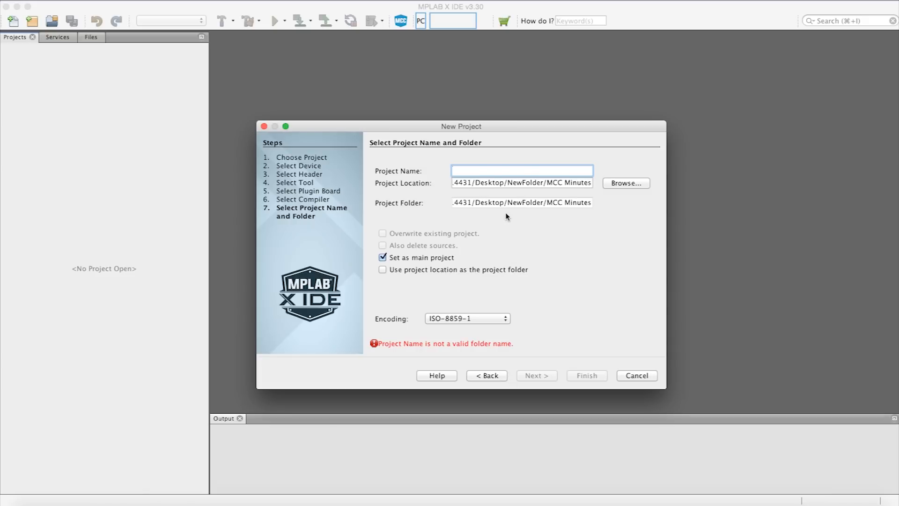
{"action": "type", "text": "USB MCC clock setup"}
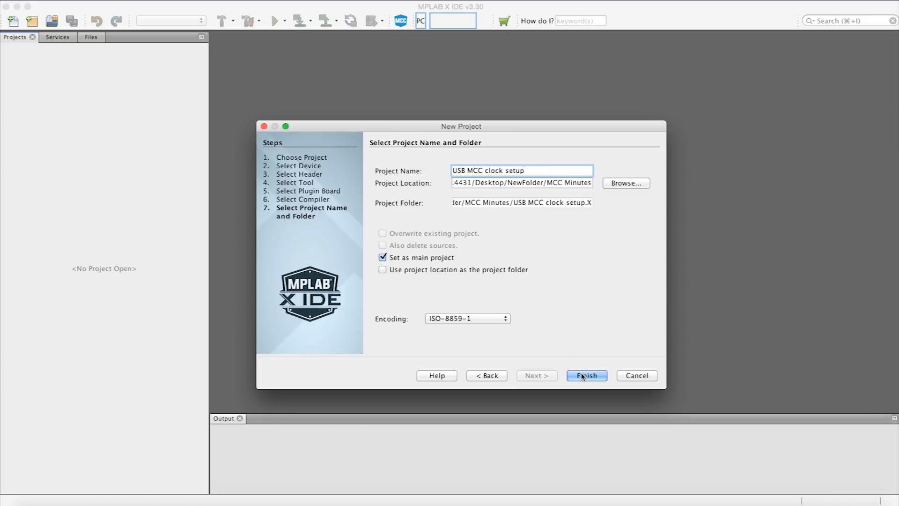
Finish the 'USB MCC clock setup' project and launch MCC on the System Module
{"action": "left_click", "coordinate": [587, 375]}
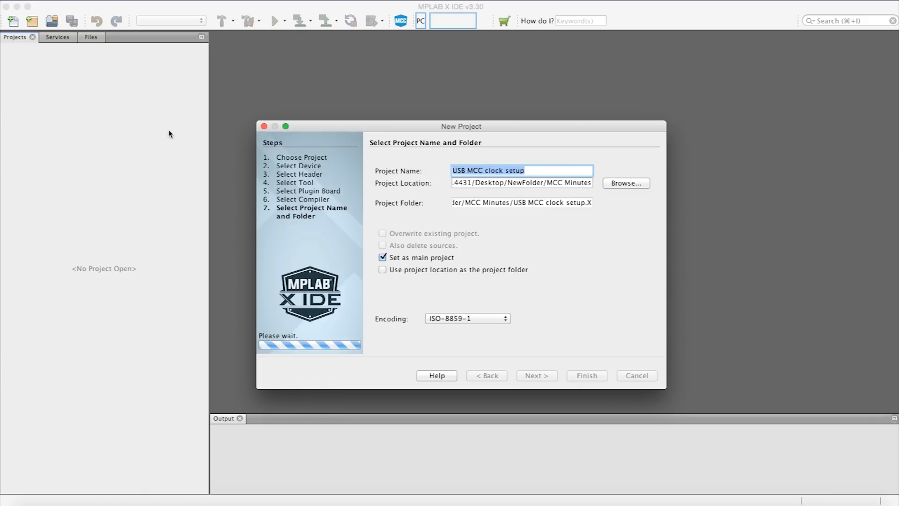
{"action": "left_click", "coordinate": [587, 376]}
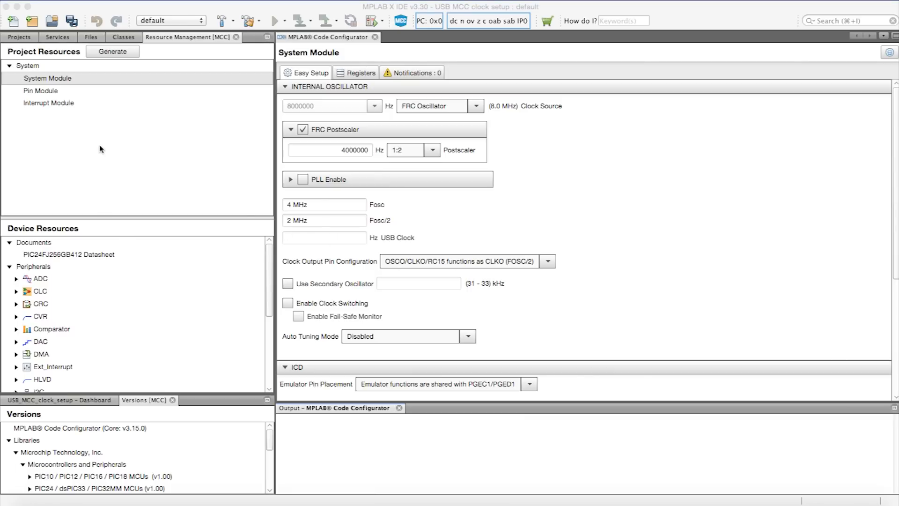
{"action": "mouse_move", "coordinate": [191, 55]}
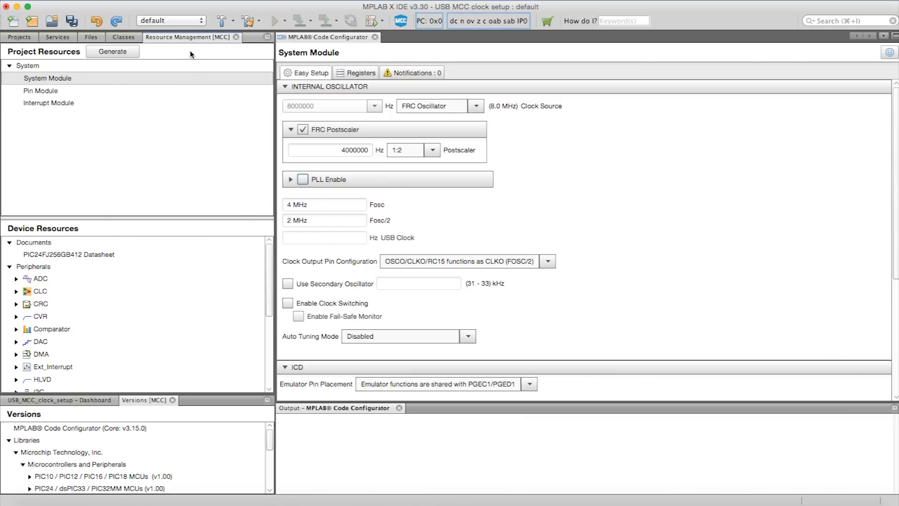
{"action": "mouse_move", "coordinate": [167, 78]}
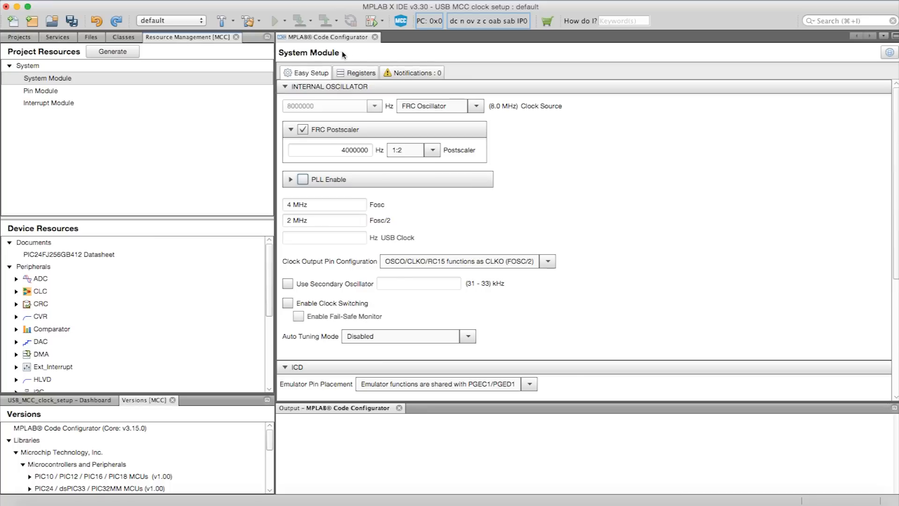
{"action": "mouse_move", "coordinate": [494, 150]}
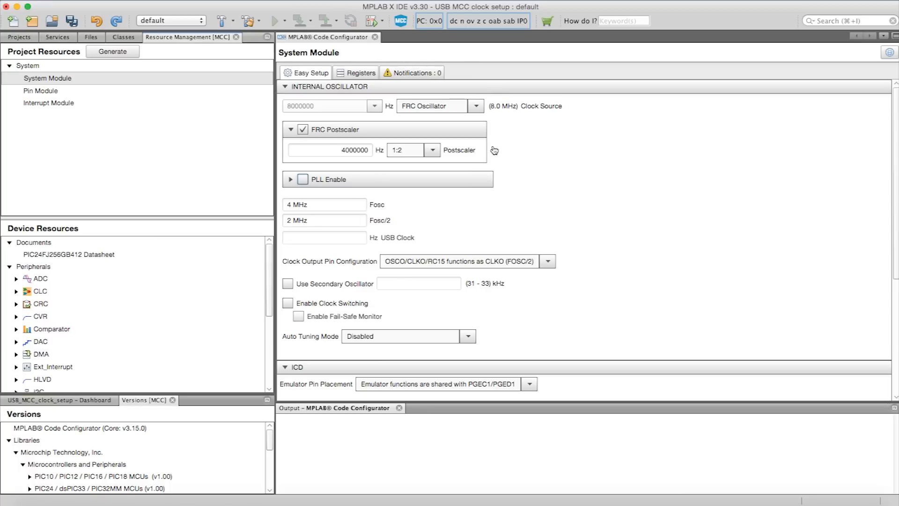
Check PLL Enable and set the PLL prescaler to 1:1 (32 MHz Fosc, 48 MHz USB)
{"action": "left_click", "coordinate": [302, 179]}
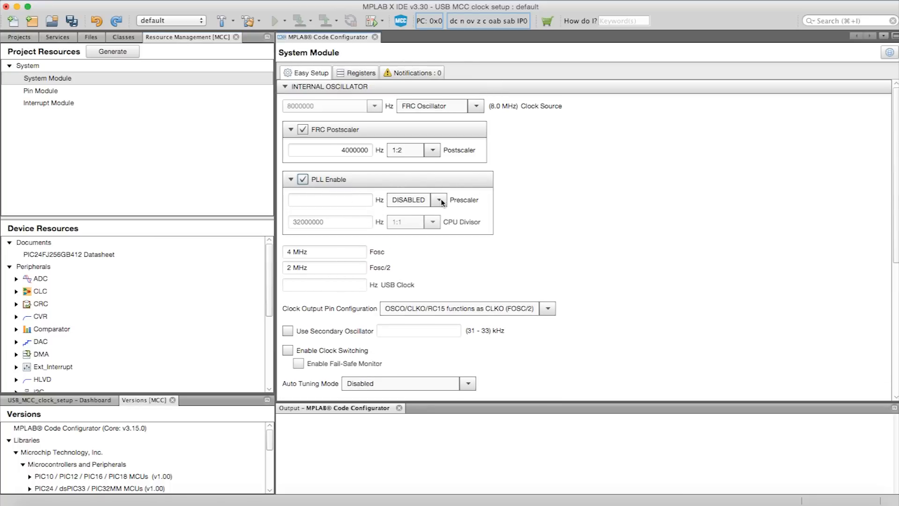
{"action": "left_click", "coordinate": [439, 200]}
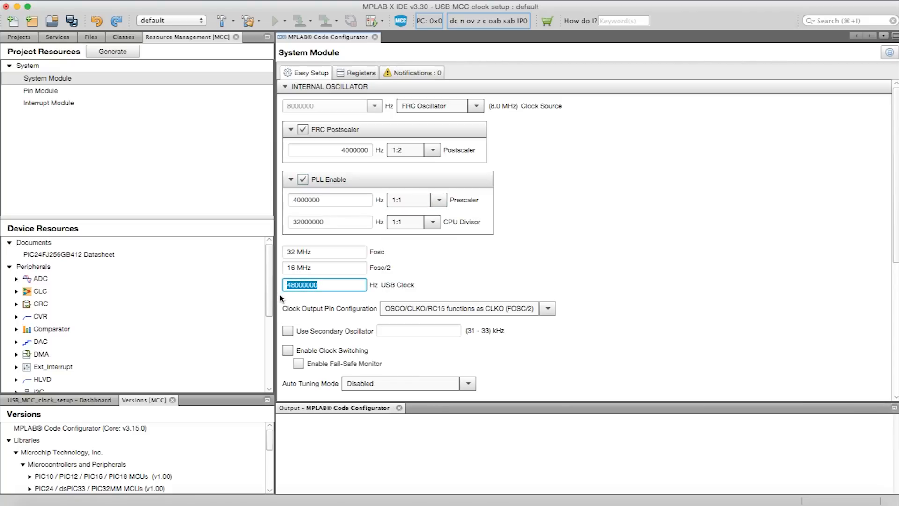
{"action": "mouse_move", "coordinate": [451, 285]}
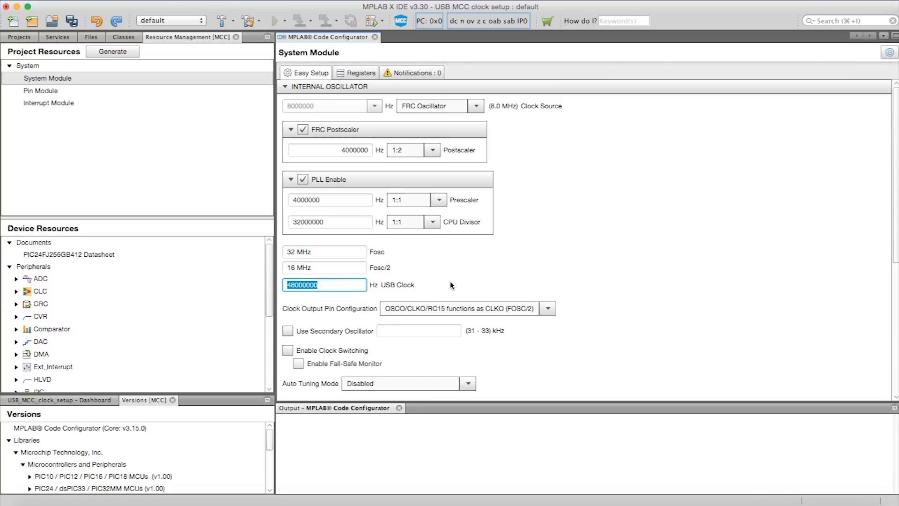
{"action": "mouse_move", "coordinate": [429, 250]}
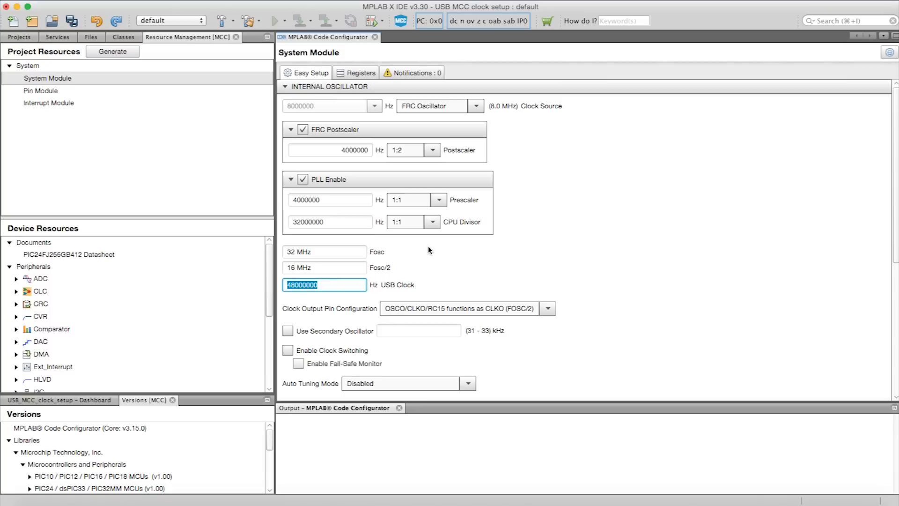
Try a 1:2 PLL prescaler (24 MHz USB), then restore 1:1 for 48000000 Hz
{"action": "left_click", "coordinate": [439, 200]}
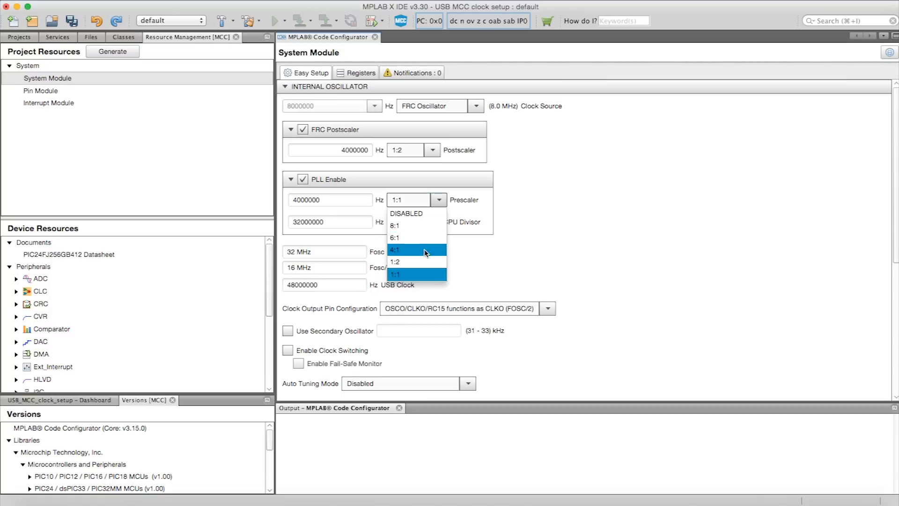
{"action": "left_click", "coordinate": [405, 261]}
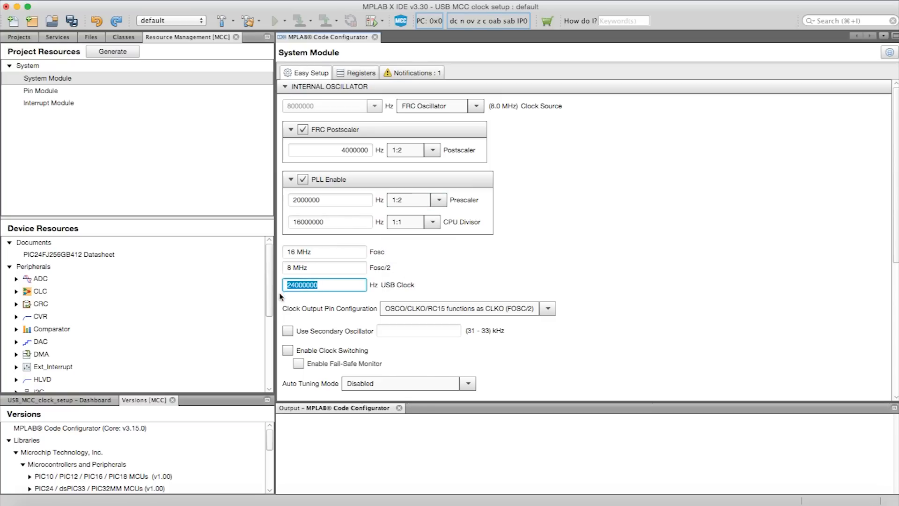
{"action": "mouse_move", "coordinate": [433, 200]}
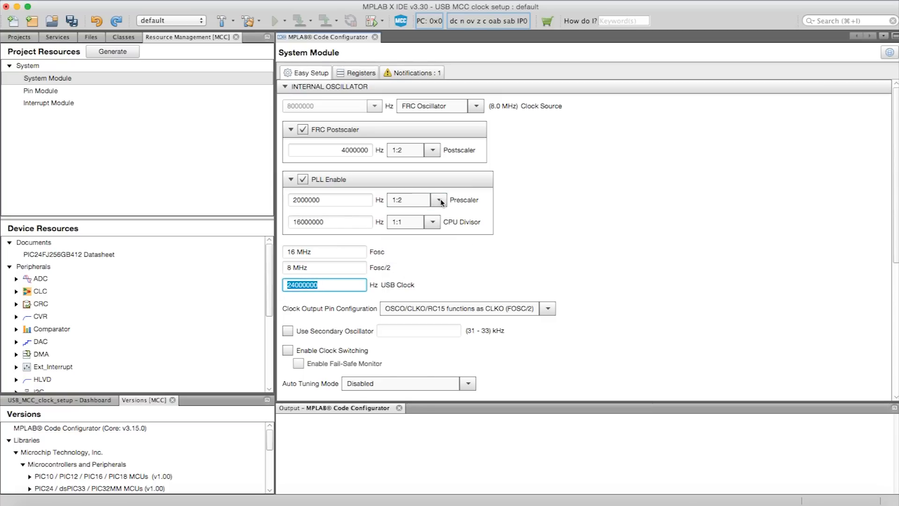
{"action": "left_click", "coordinate": [439, 200]}
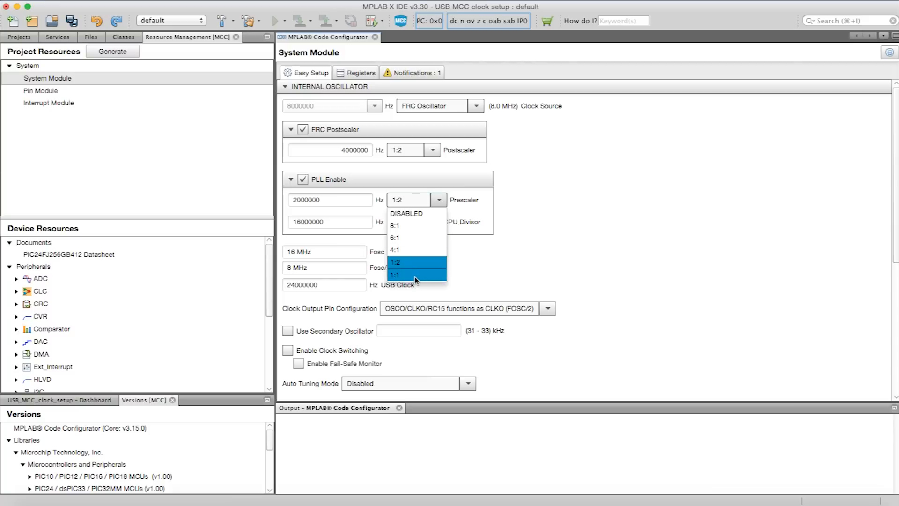
{"action": "left_click", "coordinate": [396, 274]}
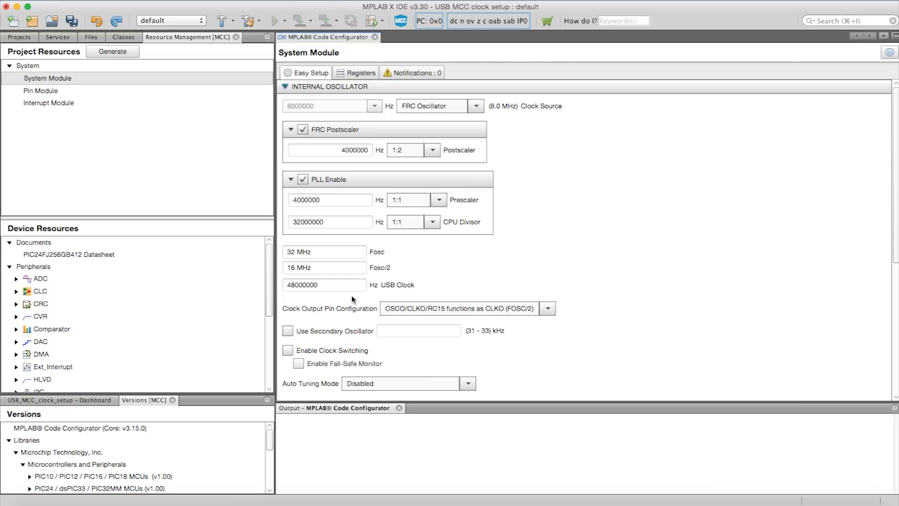
{"action": "left_click", "coordinate": [323, 285]}
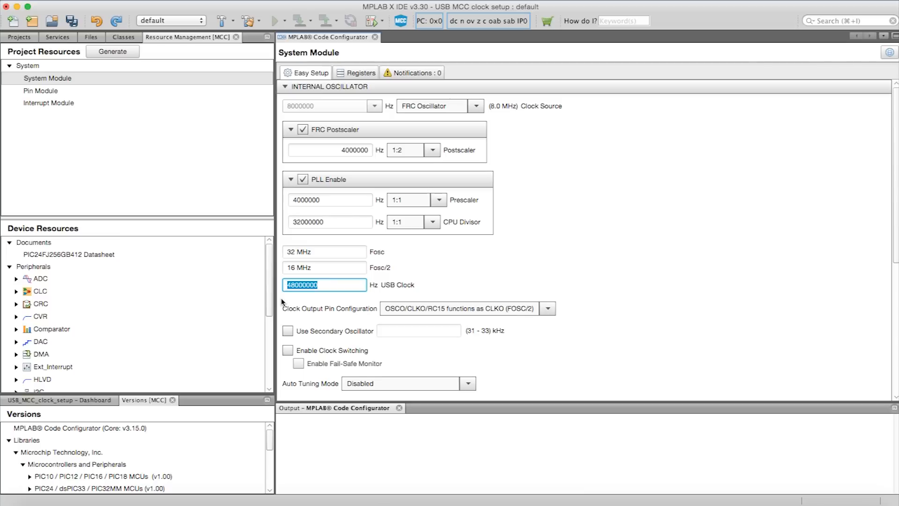
{"action": "mouse_move", "coordinate": [295, 298]}
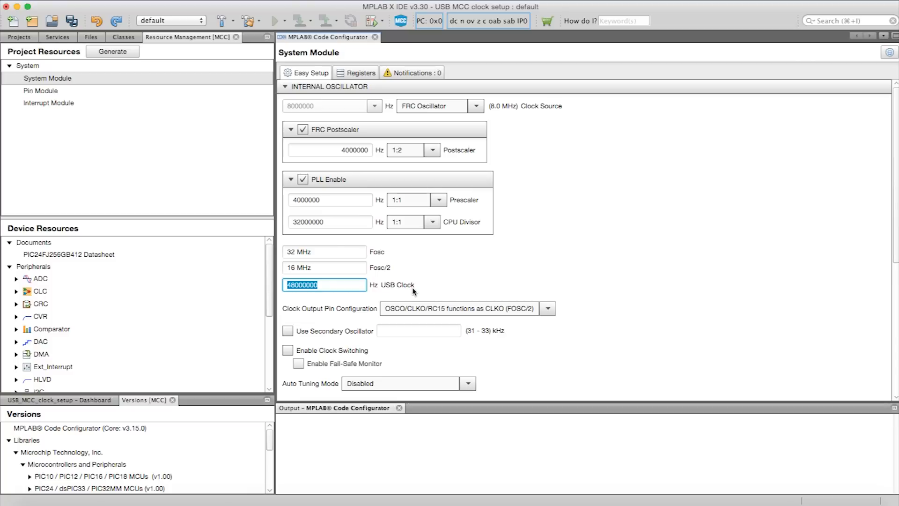
{"action": "mouse_move", "coordinate": [416, 295]}
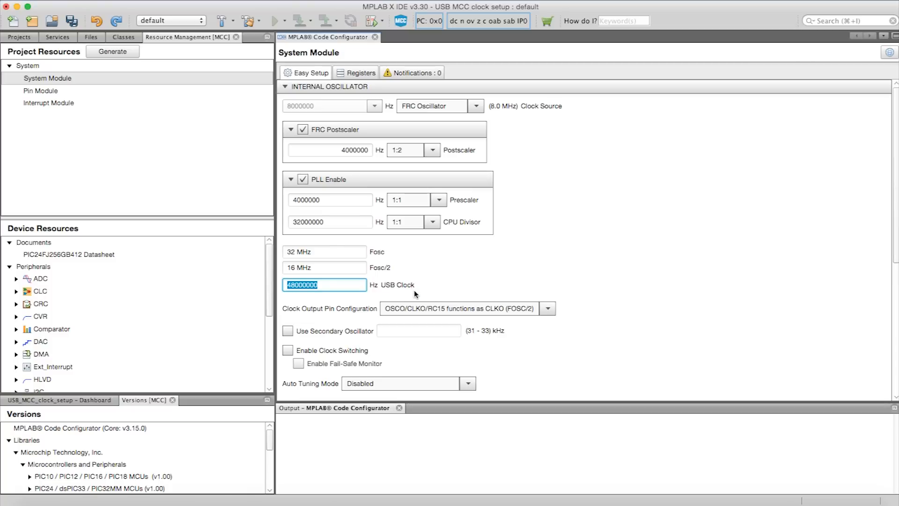
{"action": "mouse_move", "coordinate": [260, 187]}
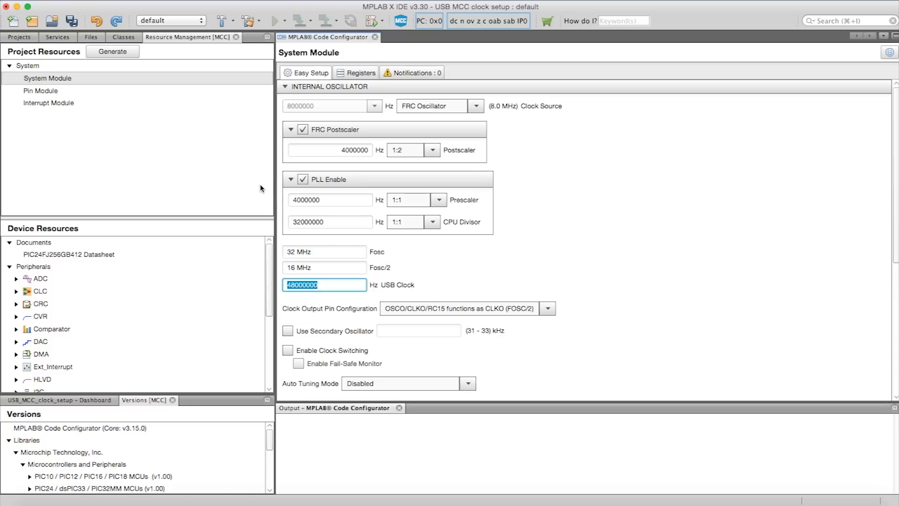
{"action": "mouse_move", "coordinate": [200, 127]}
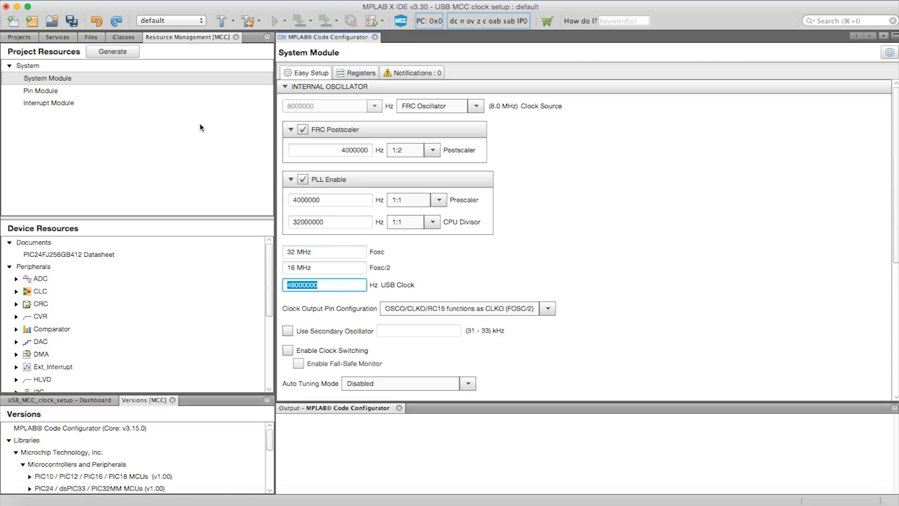
{"action": "mouse_move", "coordinate": [141, 82]}
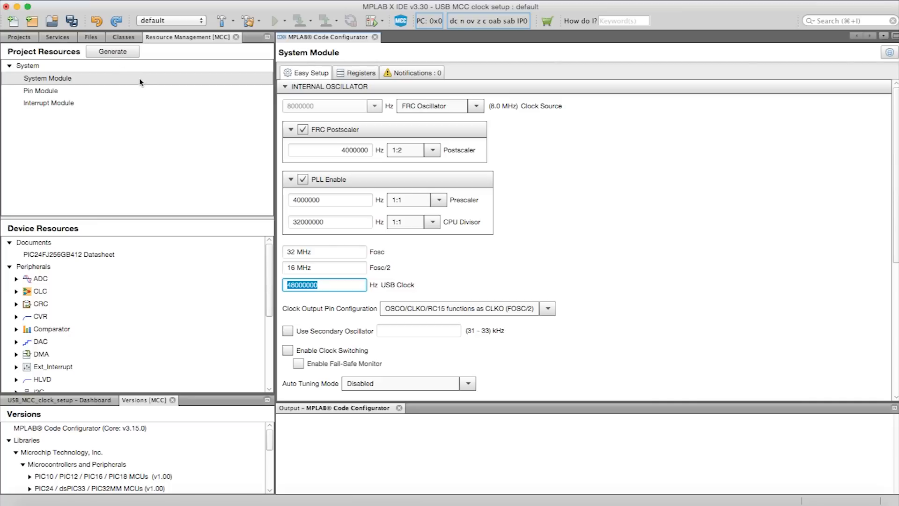
{"action": "mouse_move", "coordinate": [119, 55]}
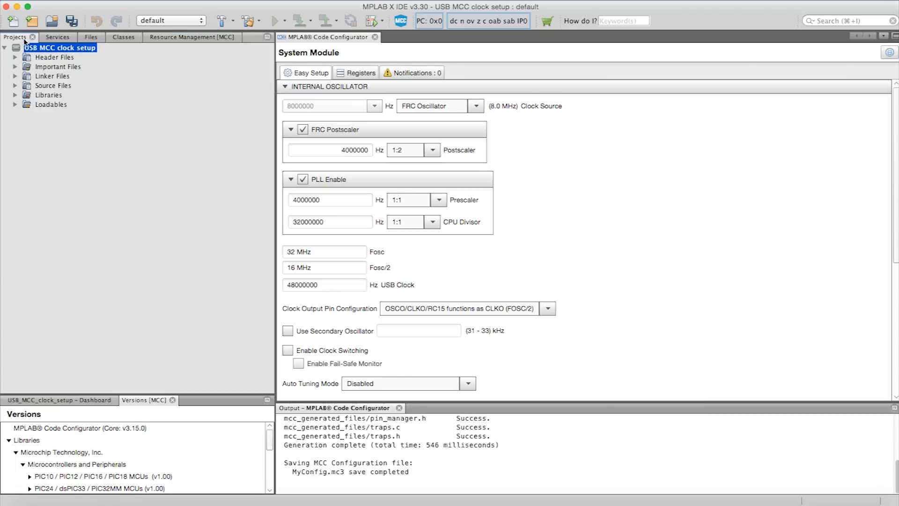
Expand Source Files and MCC Generated Files in the project tree to reach mcc.c
{"action": "left_click", "coordinate": [15, 86]}
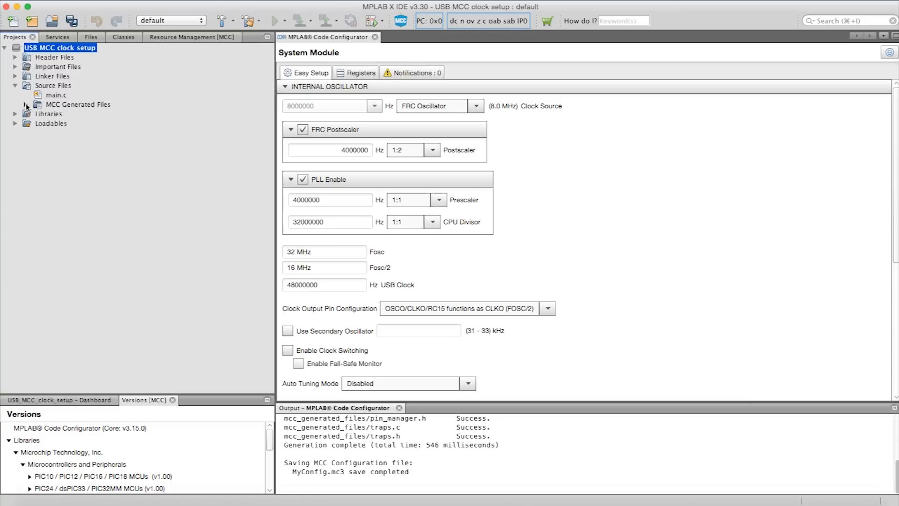
{"action": "left_click", "coordinate": [24, 104]}
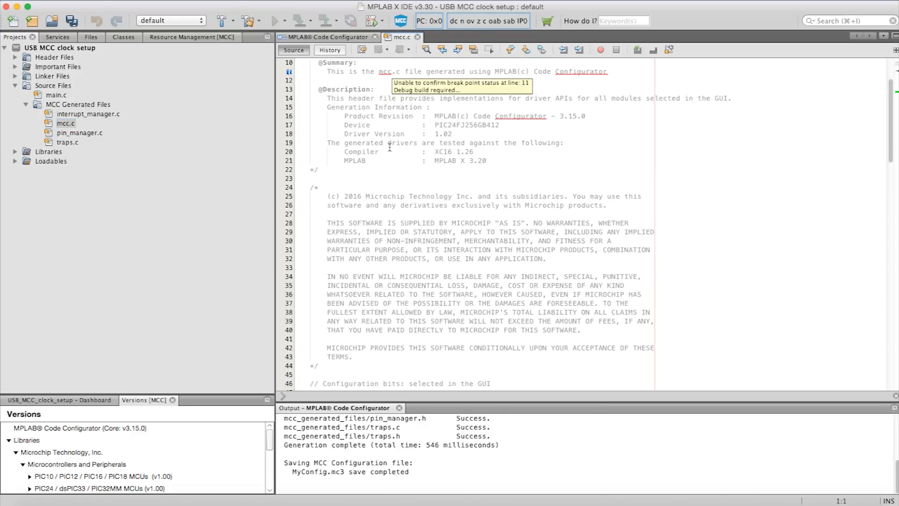
{"action": "scroll", "scroll_direction": "down", "scroll_amount": 3}
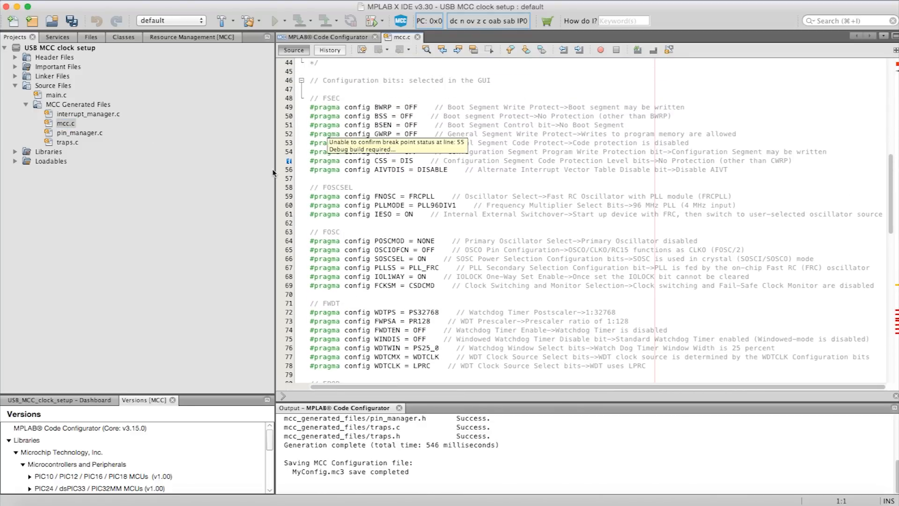
{"action": "mouse_move", "coordinate": [252, 178]}
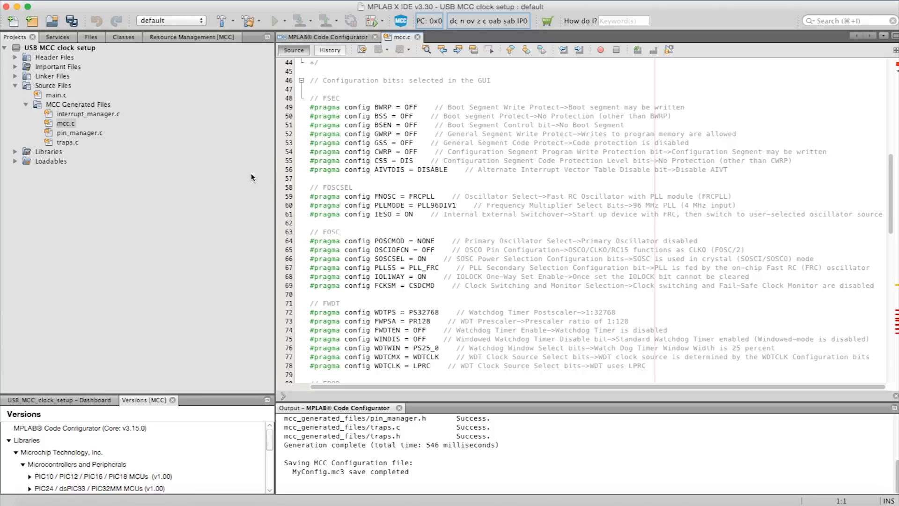
{"action": "mouse_move", "coordinate": [522, 388]}
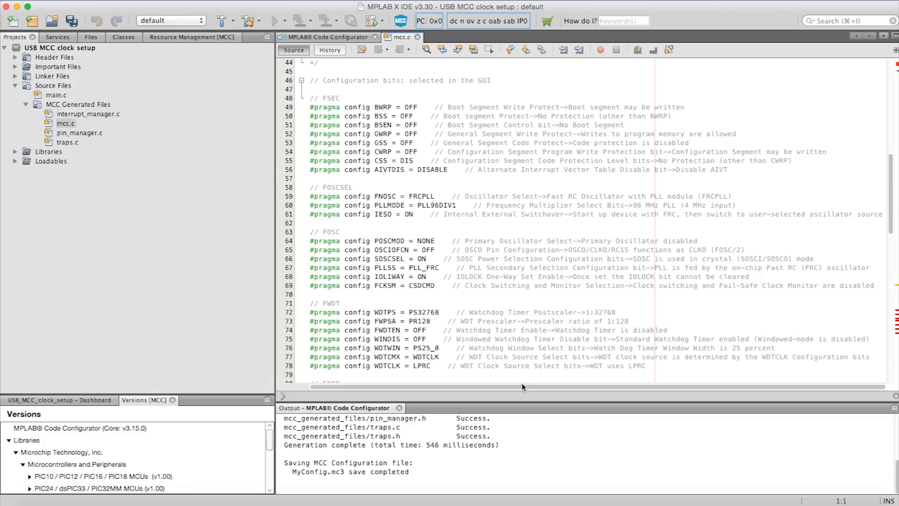